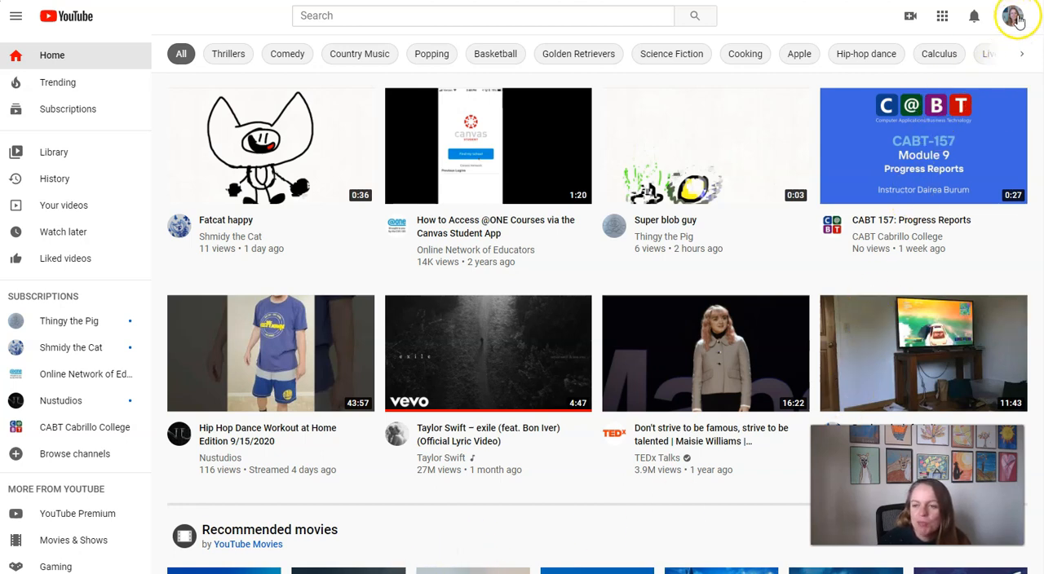
Open YouTube Studio from the YouTube account menu.
{"action": "left_click", "coordinate": [1015, 16]}
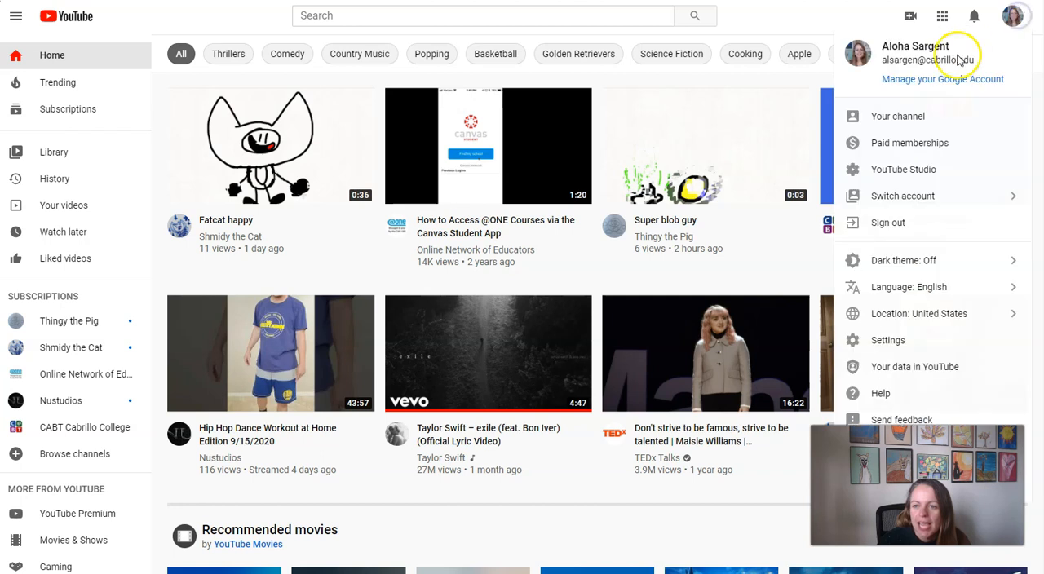
{"action": "left_click", "coordinate": [902, 168]}
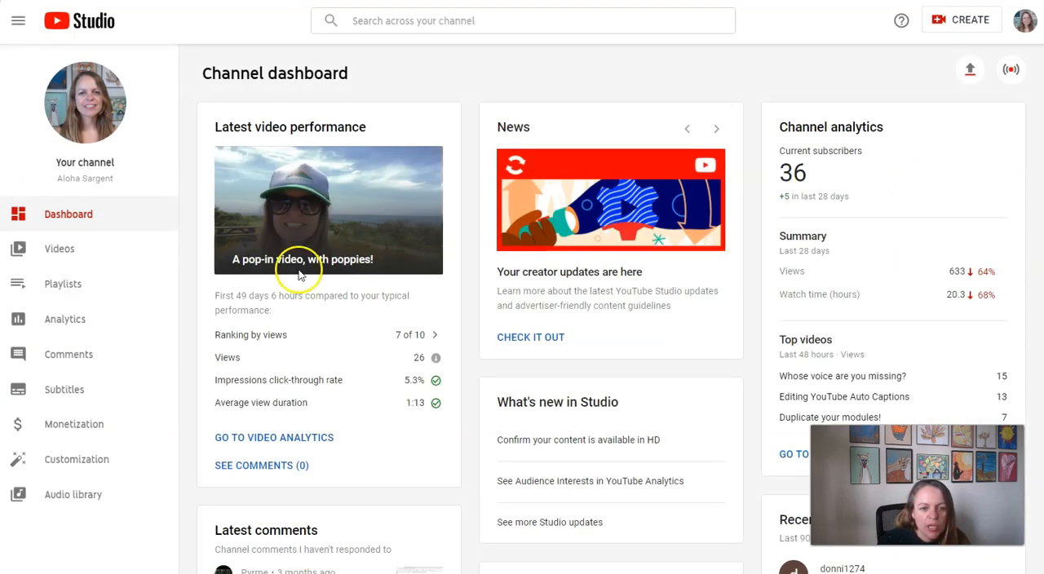
{"action": "mouse_move", "coordinate": [165, 184]}
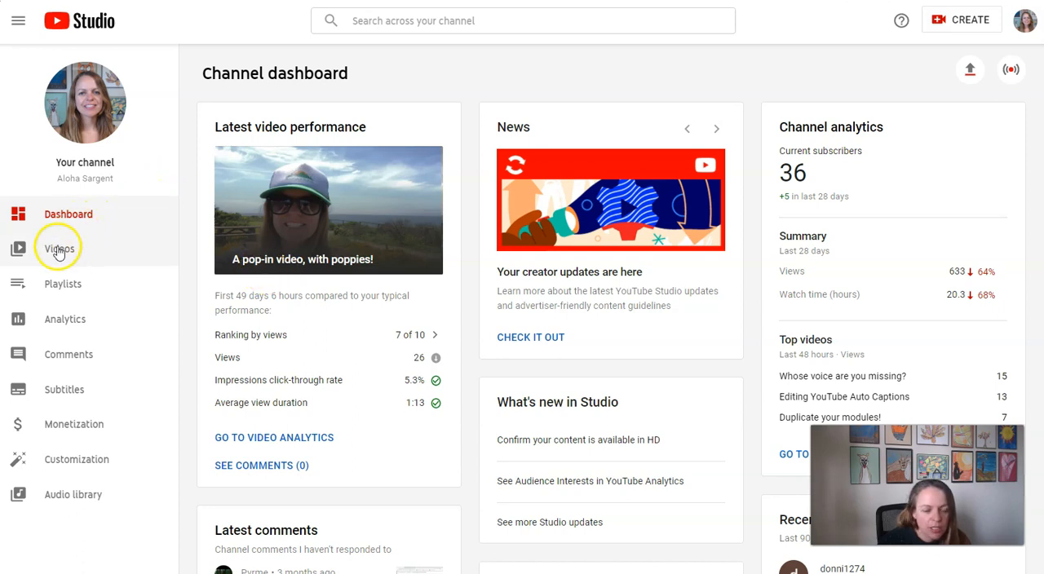
Open the Intro video's Subtitles page from the channel's video list.
{"action": "left_click", "coordinate": [58, 248]}
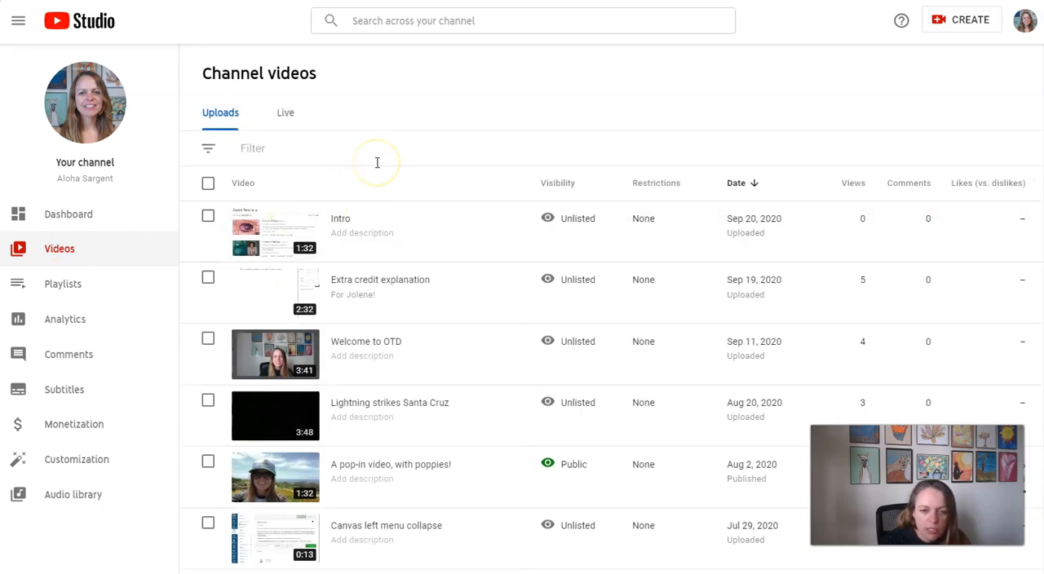
{"action": "mouse_move", "coordinate": [387, 175]}
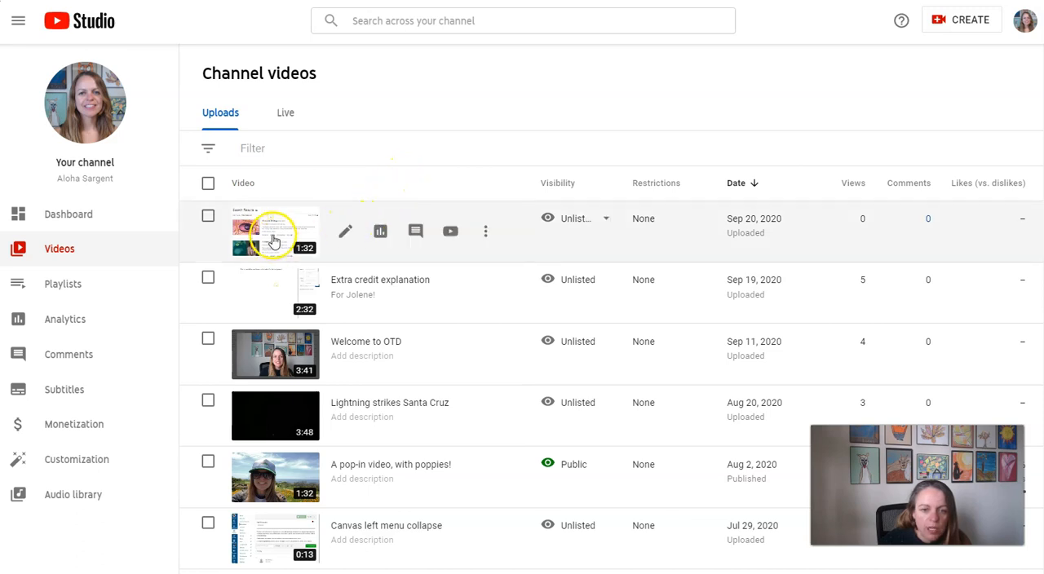
{"action": "left_click", "coordinate": [275, 231]}
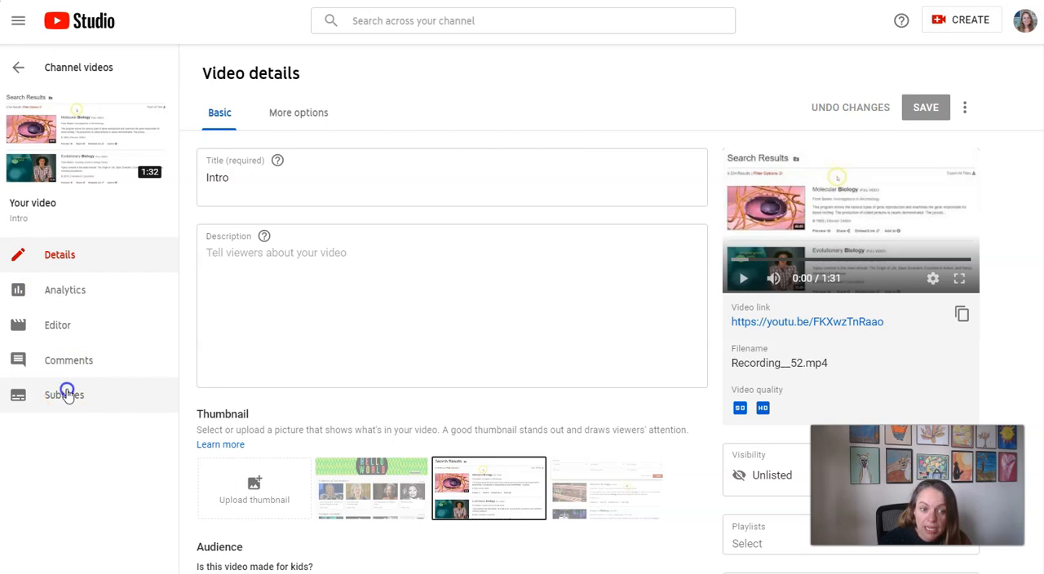
{"action": "left_click", "coordinate": [63, 395]}
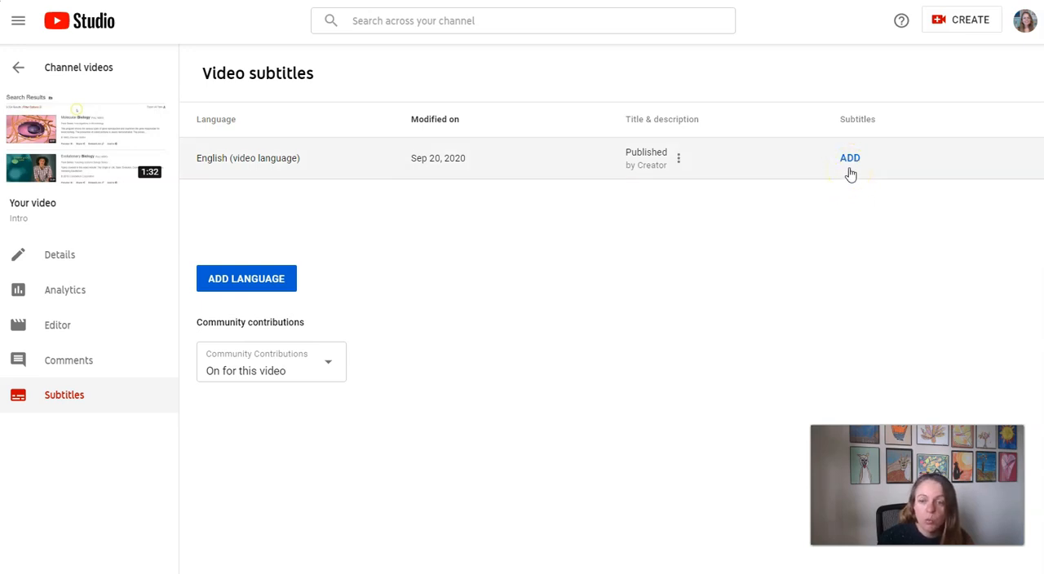
{"action": "mouse_move", "coordinate": [495, 158]}
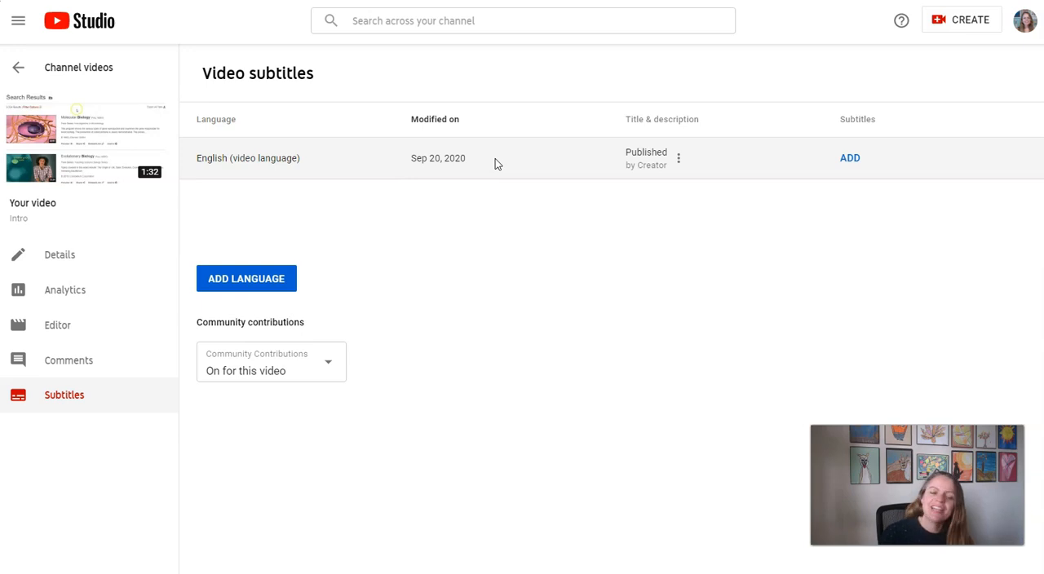
Open the Subtitles page for 'Upload an image to your homepage' from the video list.
{"action": "left_click", "coordinate": [18, 67]}
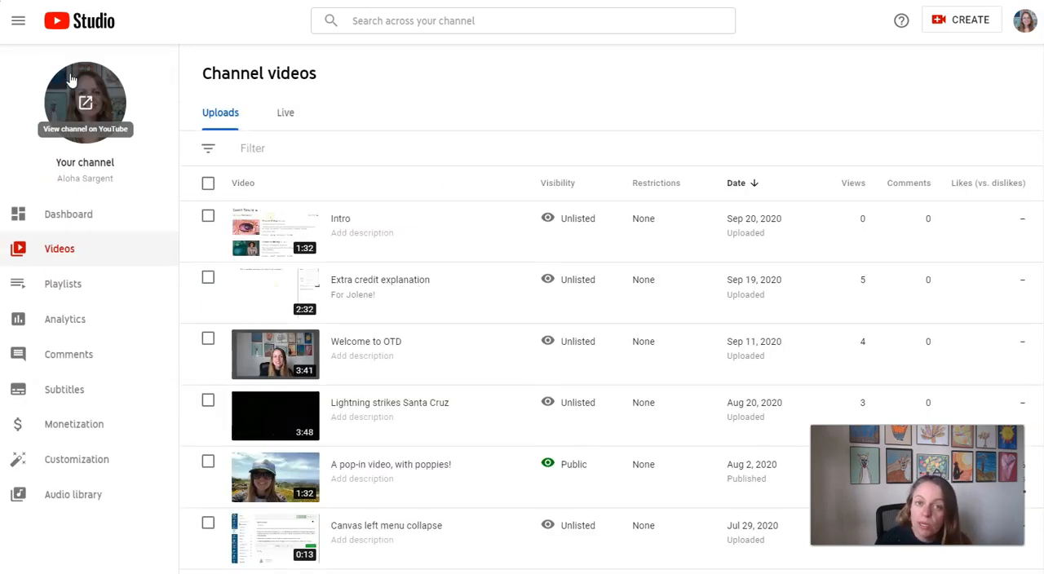
{"action": "scroll", "scroll_direction": "down", "scroll_amount": 3}
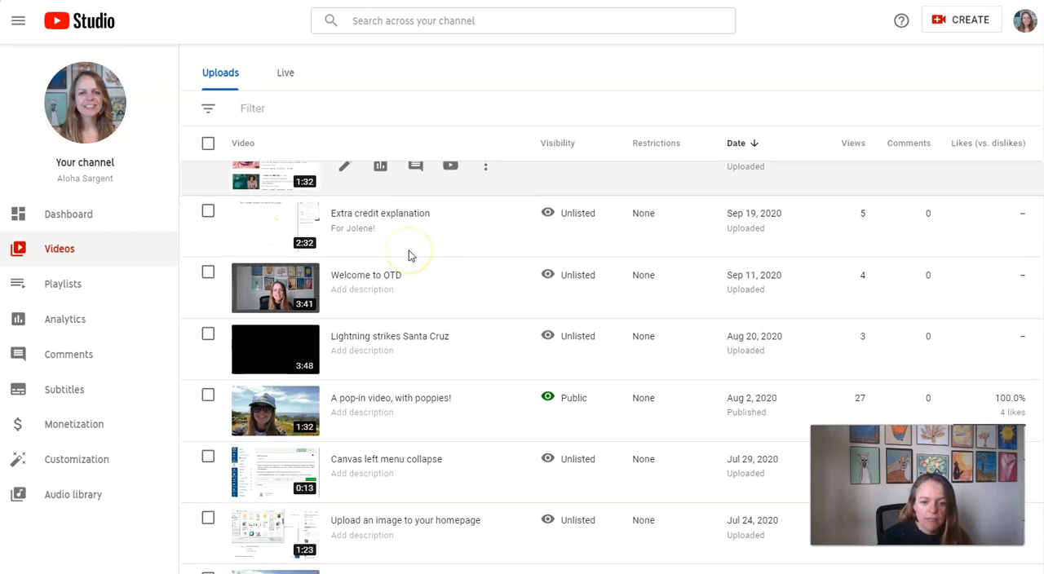
{"action": "scroll", "scroll_direction": "down", "scroll_amount": 3}
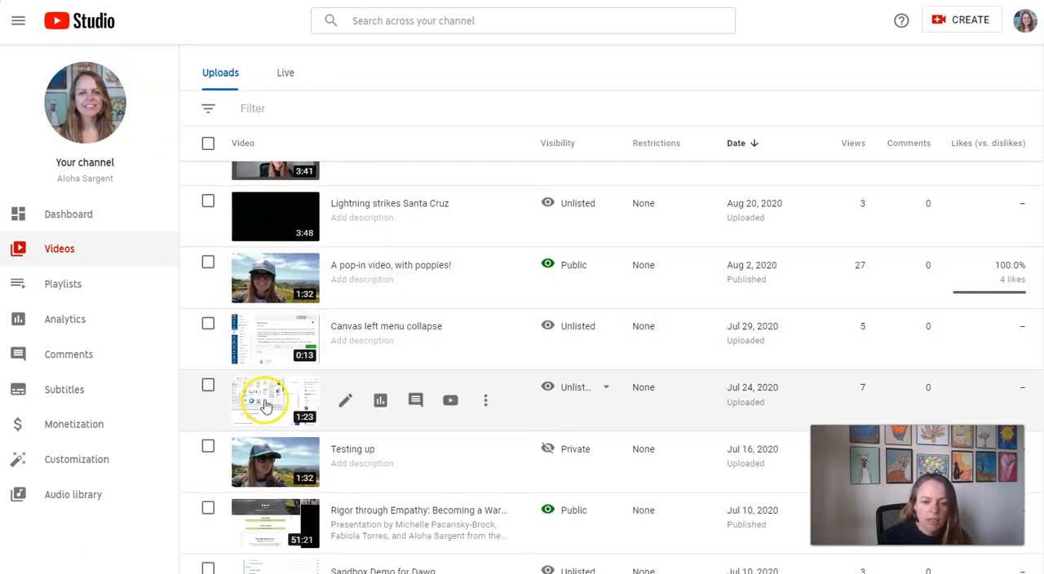
{"action": "left_click", "coordinate": [274, 399]}
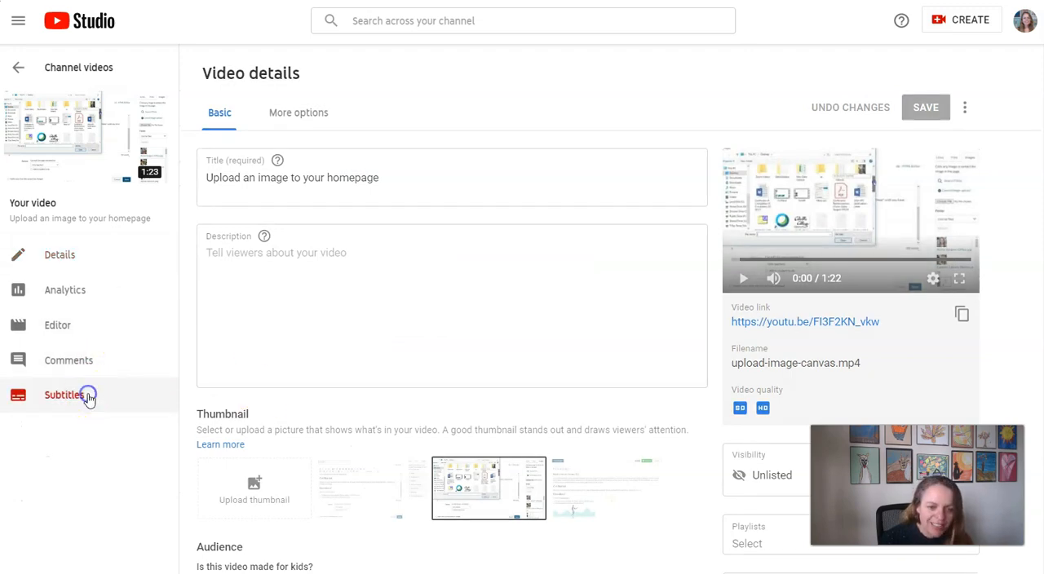
{"action": "left_click", "coordinate": [64, 395]}
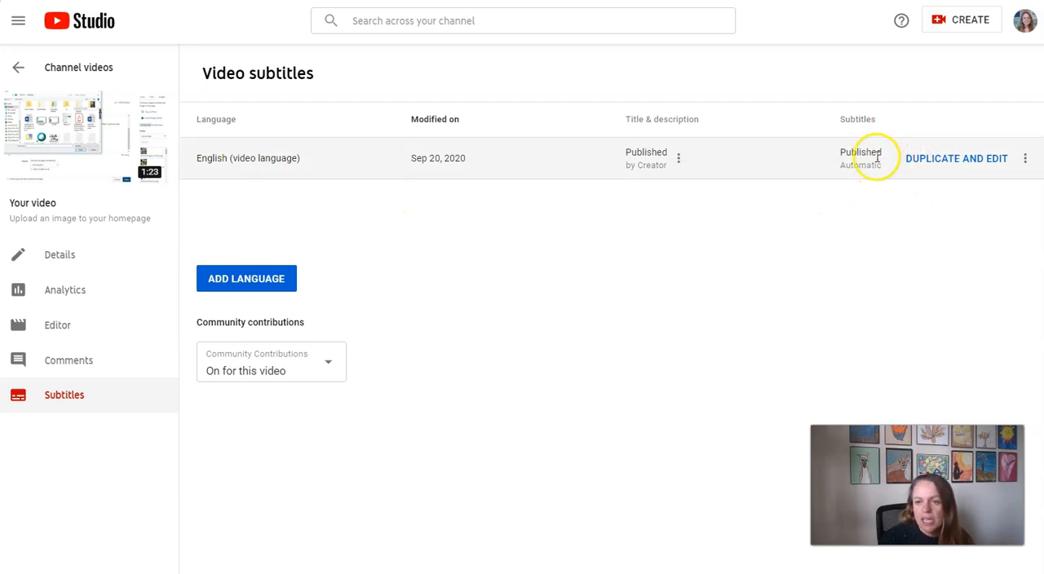
{"action": "mouse_move", "coordinate": [931, 163]}
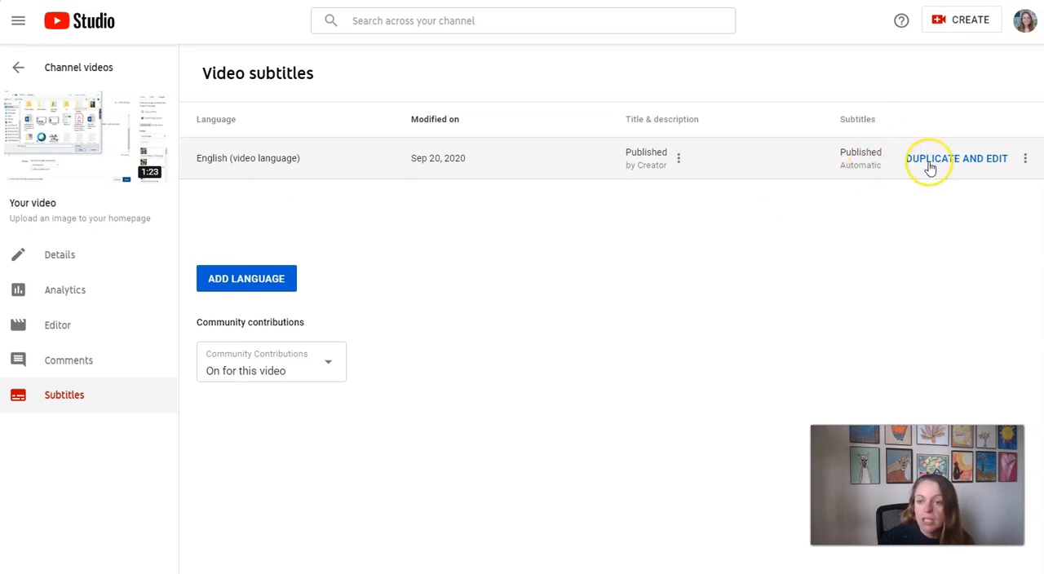
{"action": "mouse_move", "coordinate": [864, 171]}
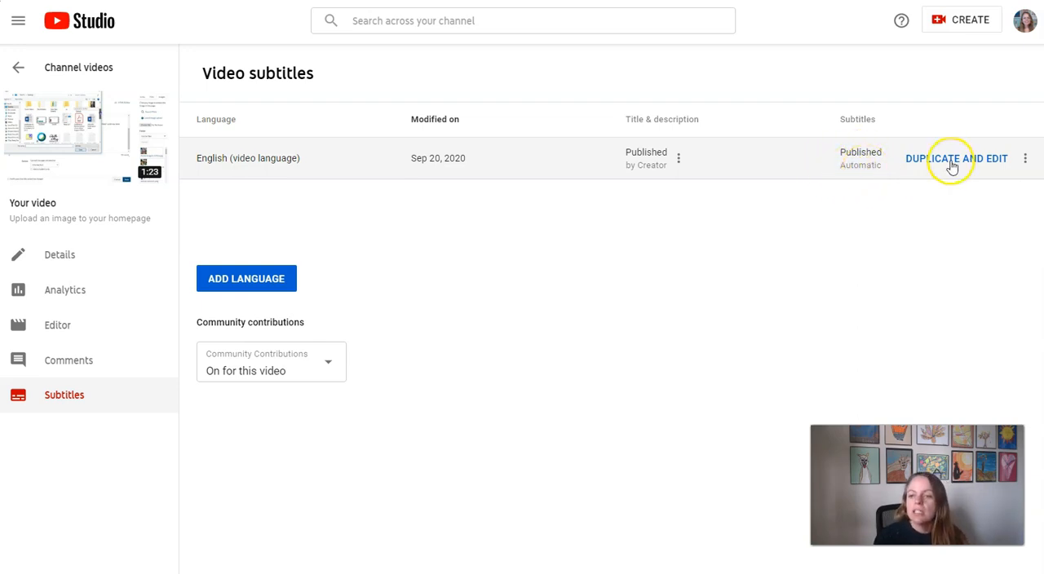
Duplicate the automatic English captions over the existing draft, correct the transcript, and save as draft.
{"action": "left_click", "coordinate": [956, 159]}
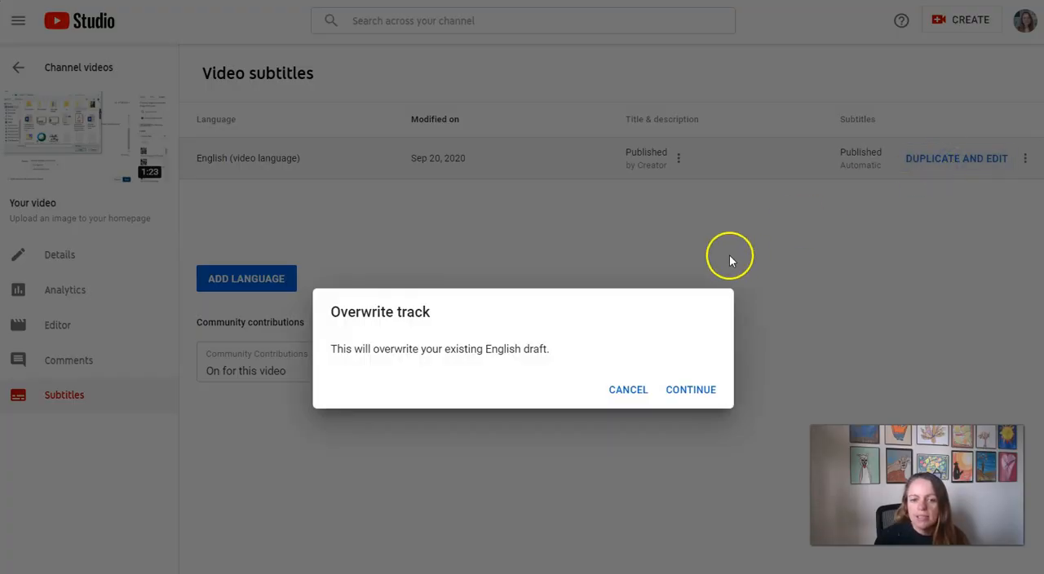
{"action": "mouse_move", "coordinate": [554, 324]}
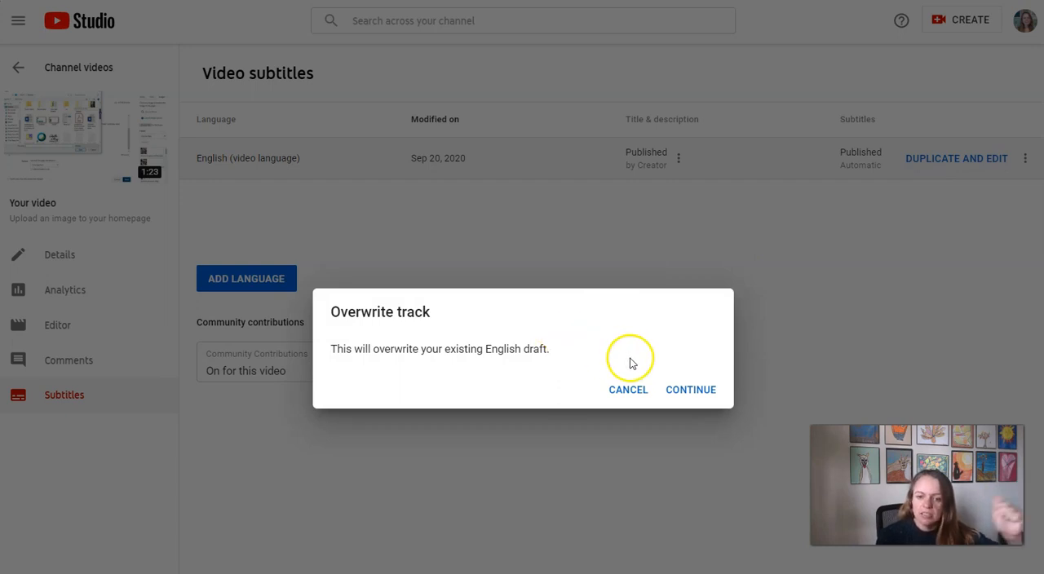
{"action": "left_click", "coordinate": [690, 390]}
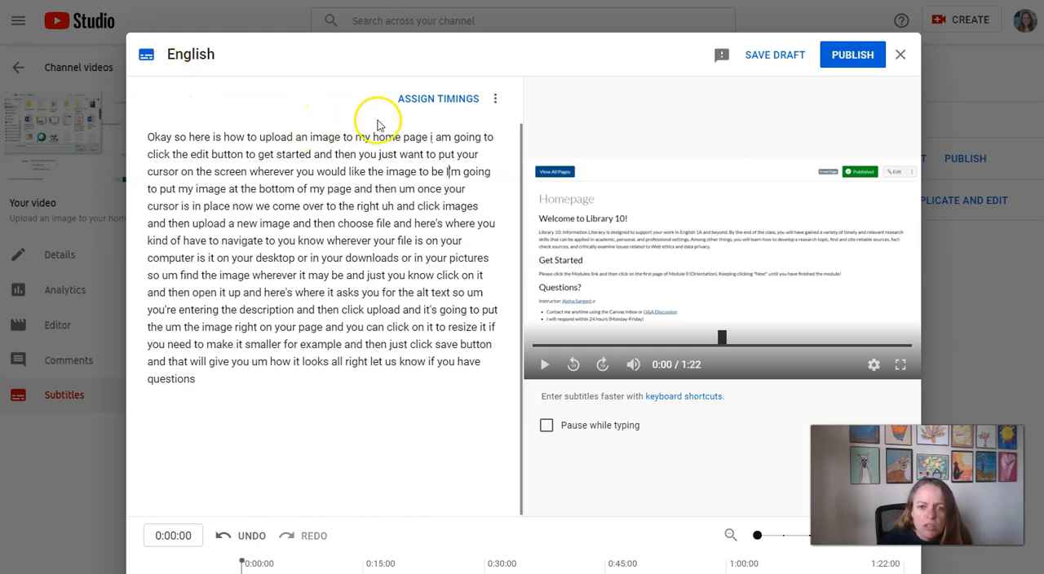
{"action": "mouse_move", "coordinate": [410, 125]}
{"action": "type", "text": "."}
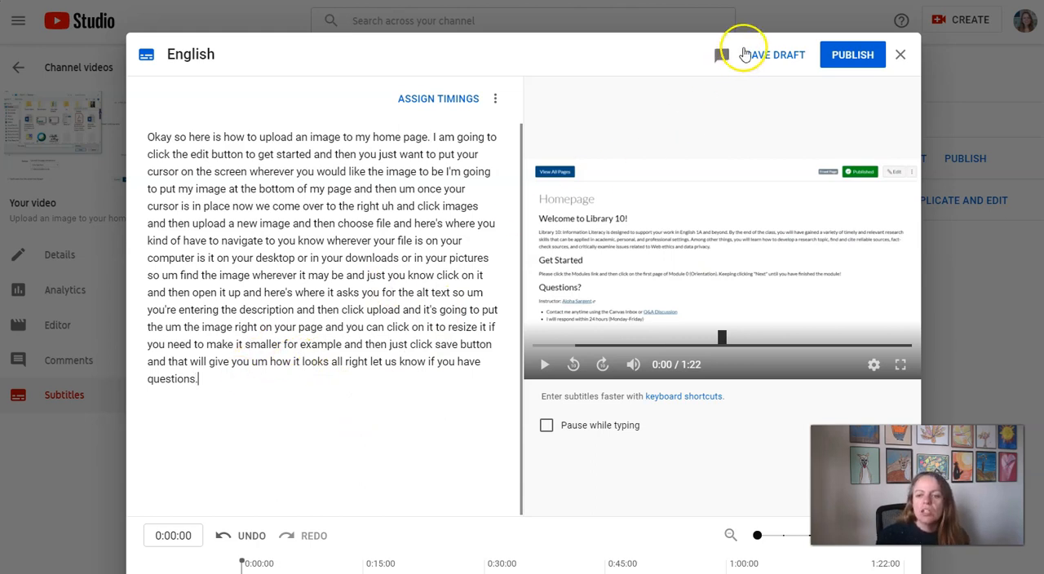
{"action": "left_click", "coordinate": [742, 54]}
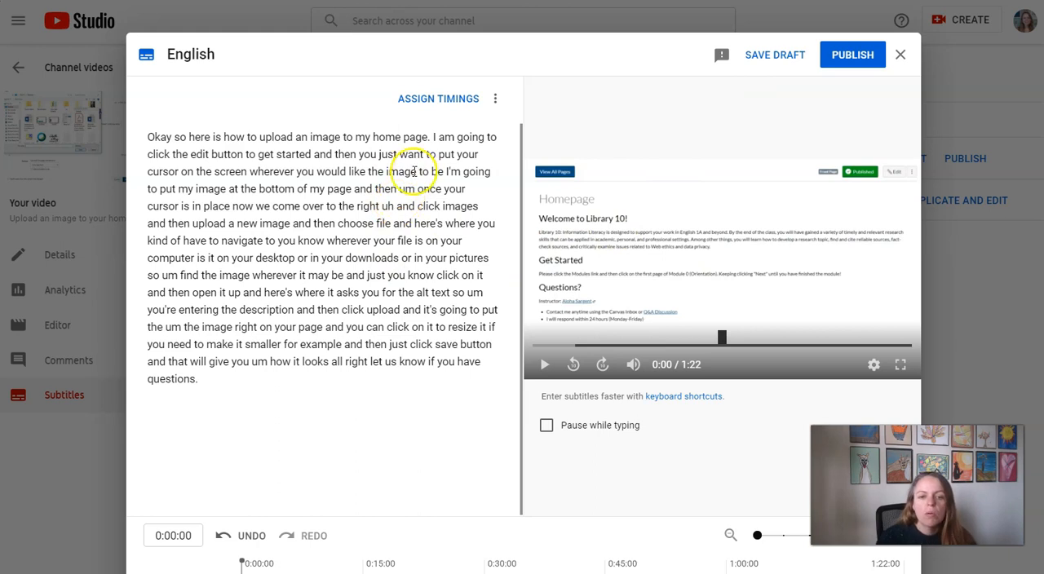
{"action": "mouse_move", "coordinate": [544, 365]}
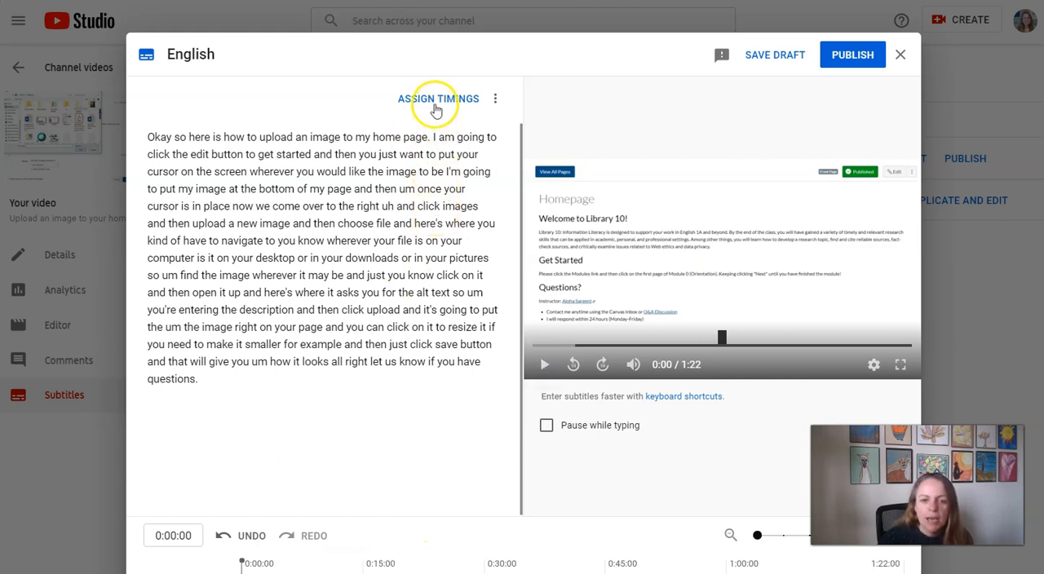
Auto-sync the English transcript into timed captions, review them, and return to text editing.
{"action": "left_click", "coordinate": [438, 98]}
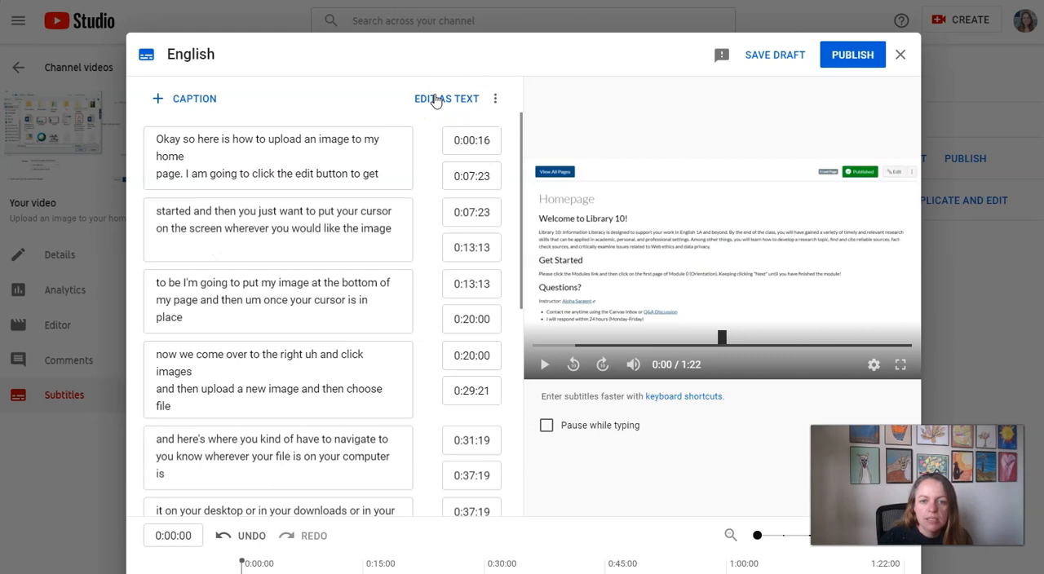
{"action": "left_click", "coordinate": [306, 380]}
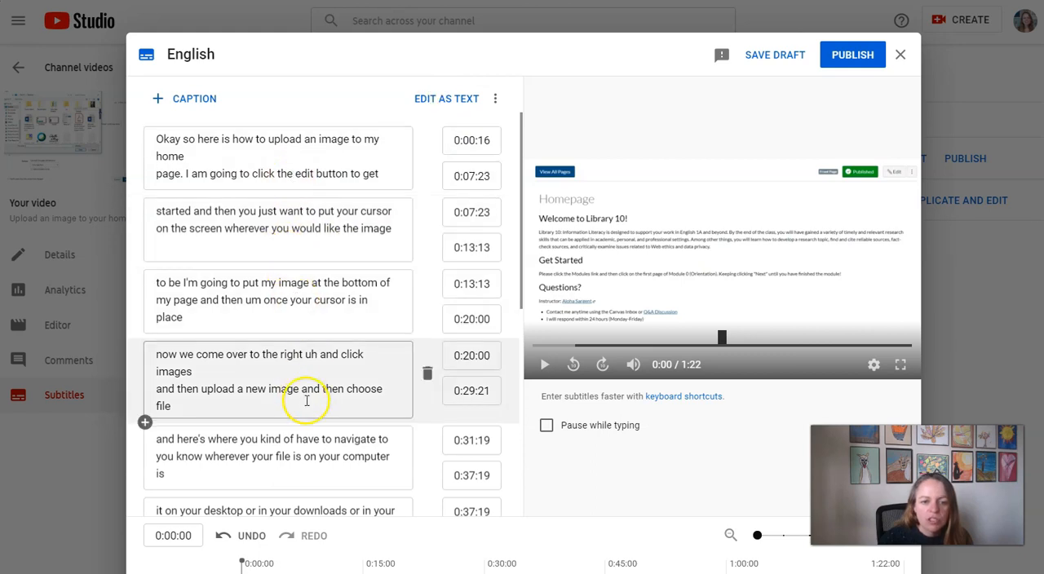
{"action": "scroll", "scroll_direction": "down", "scroll_amount": 3}
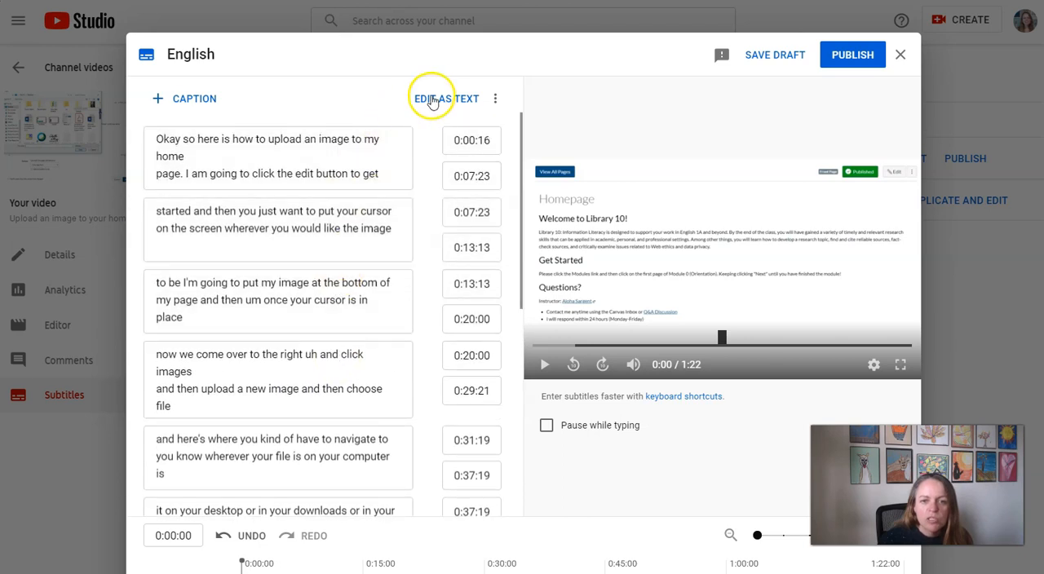
{"action": "left_click", "coordinate": [445, 98]}
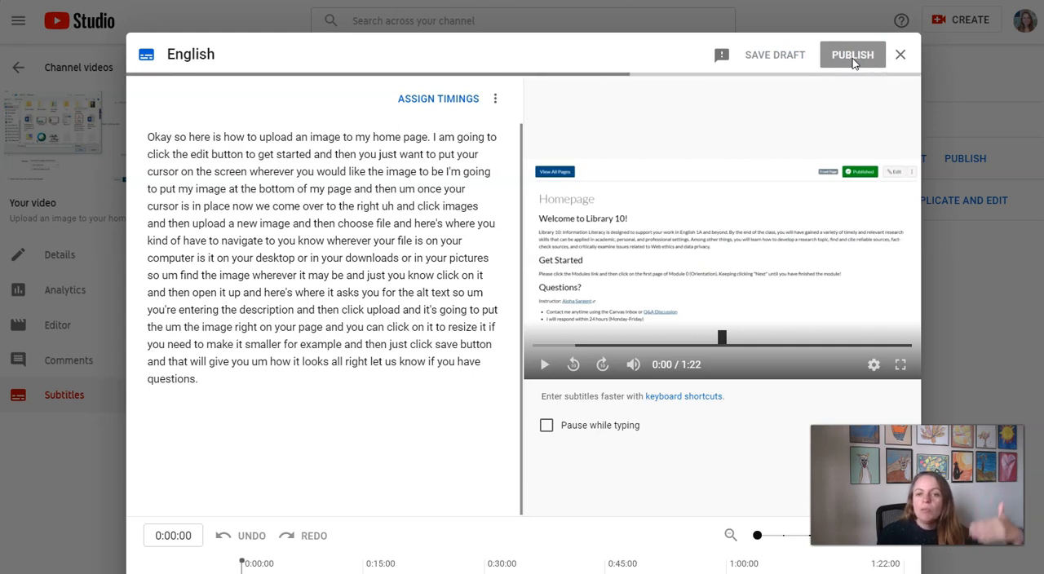
Publish the edited English caption track from the subtitles editor.
{"action": "left_click", "coordinate": [853, 53]}
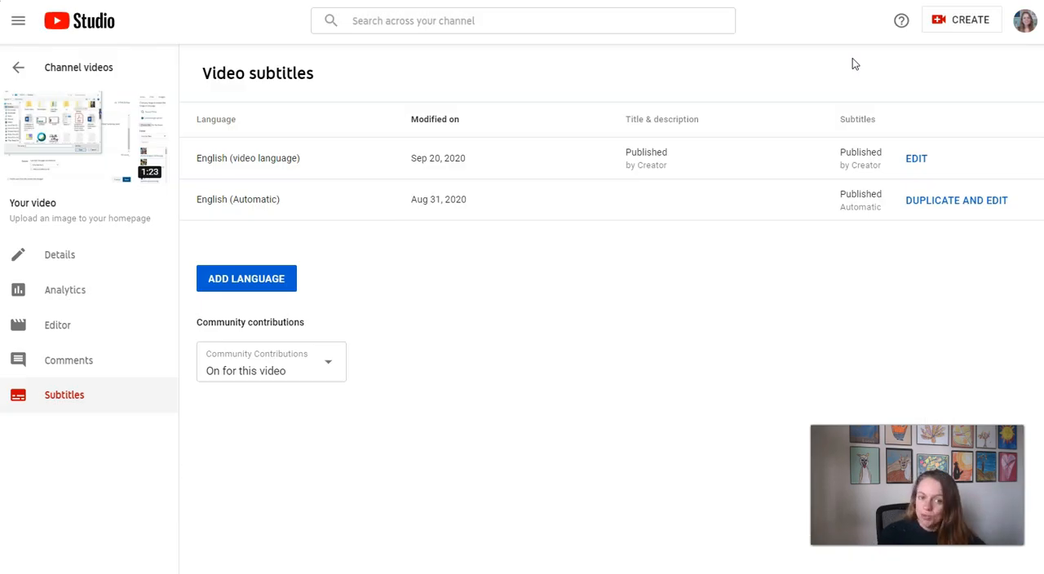
{"action": "mouse_move", "coordinate": [343, 157]}
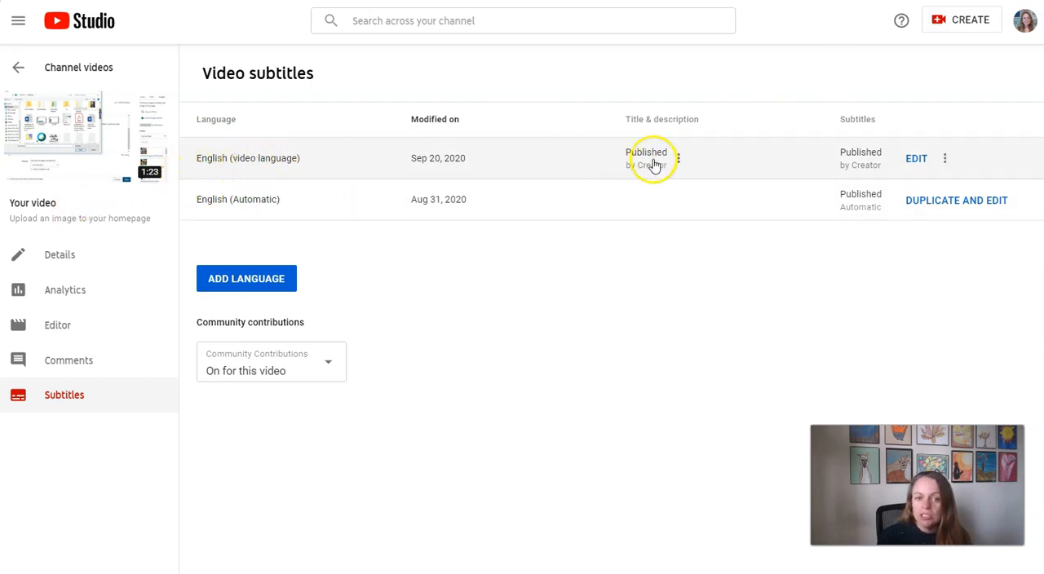
{"action": "mouse_move", "coordinate": [285, 171]}
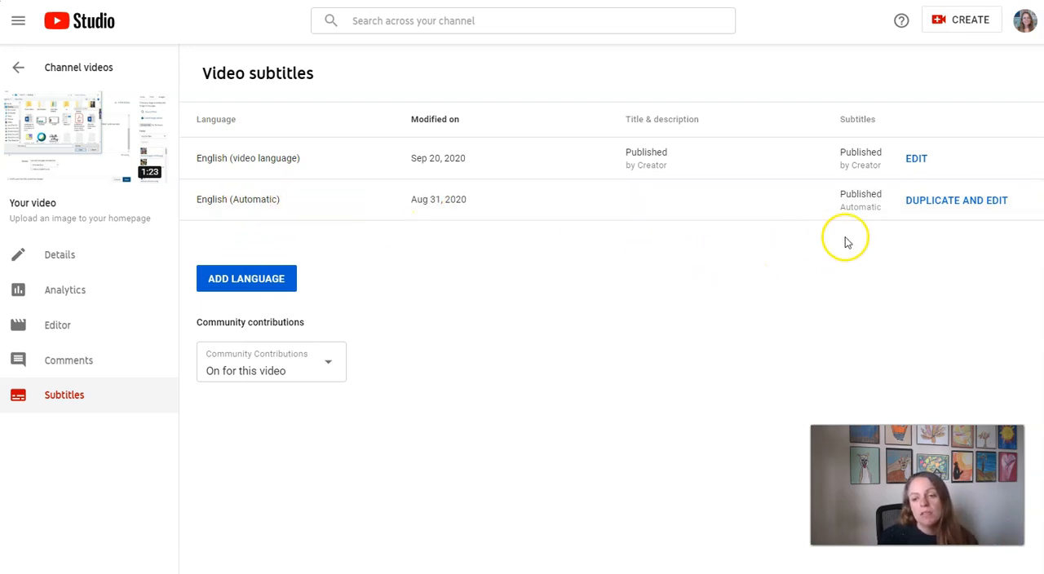
Delete the English (Automatic) caption track and confirm the deletion.
{"action": "left_click", "coordinate": [1025, 200]}
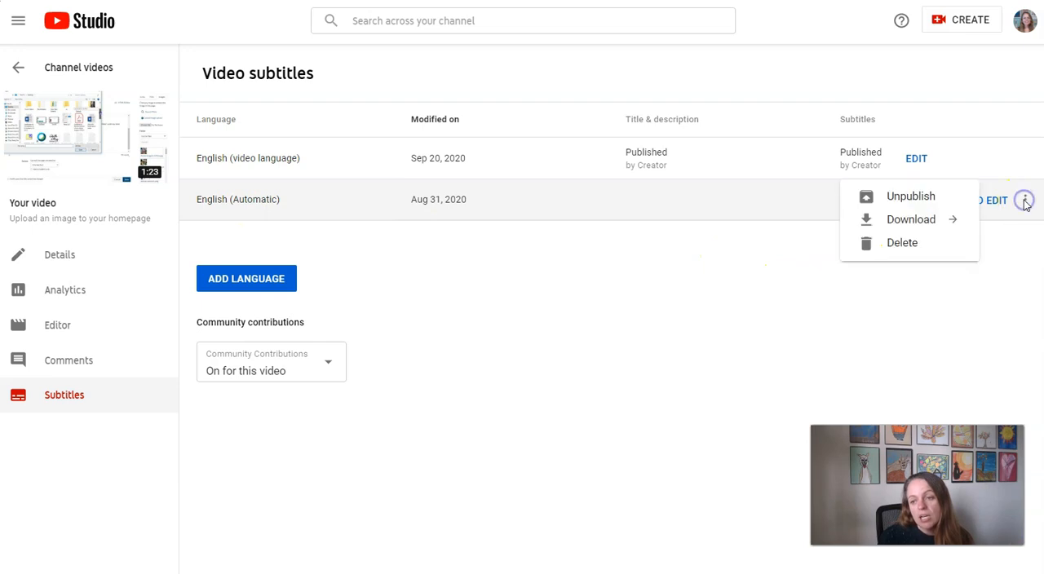
{"action": "mouse_move", "coordinate": [902, 242]}
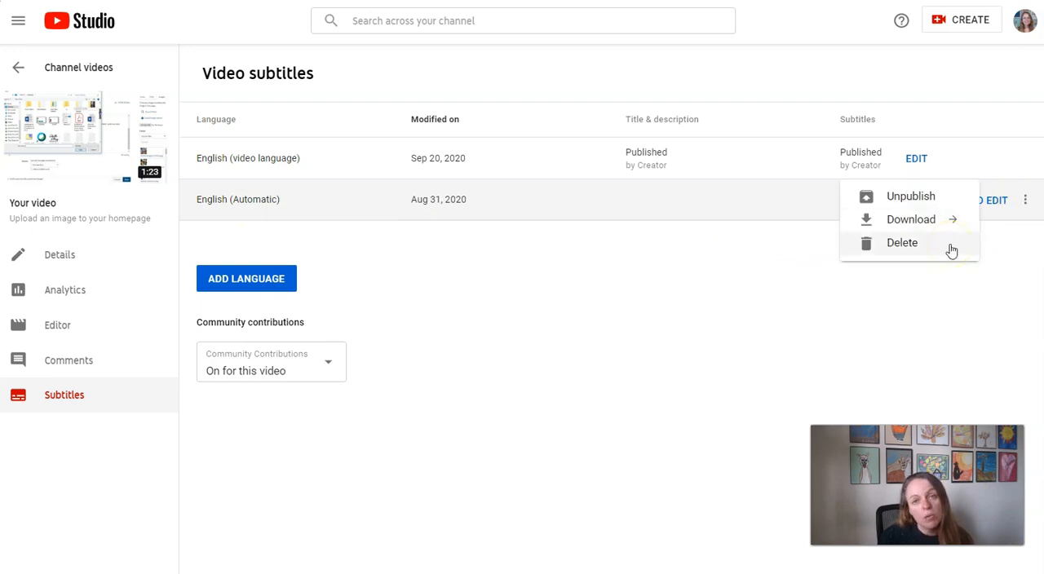
{"action": "left_click", "coordinate": [902, 243]}
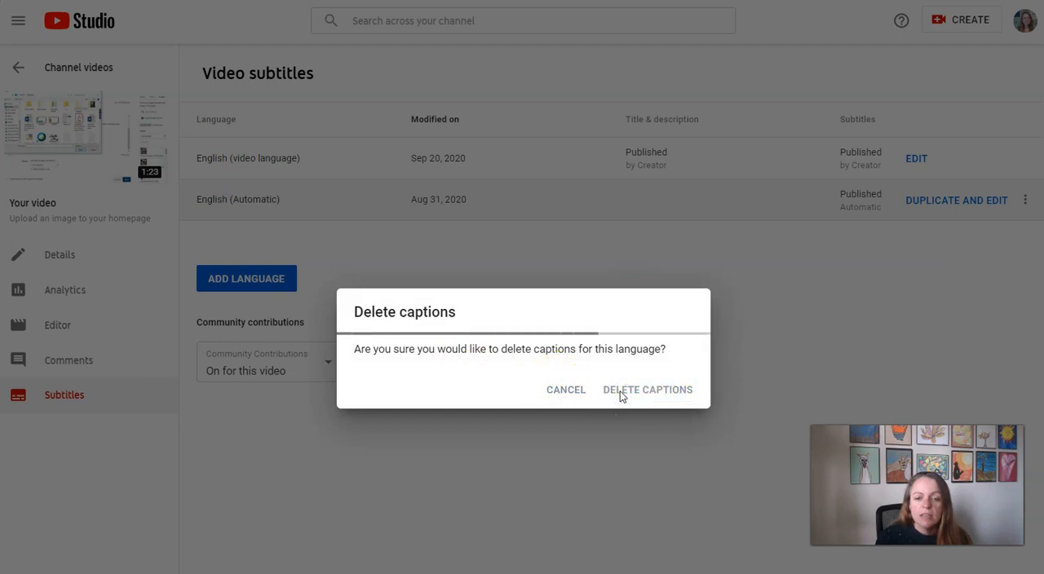
{"action": "left_click", "coordinate": [646, 389]}
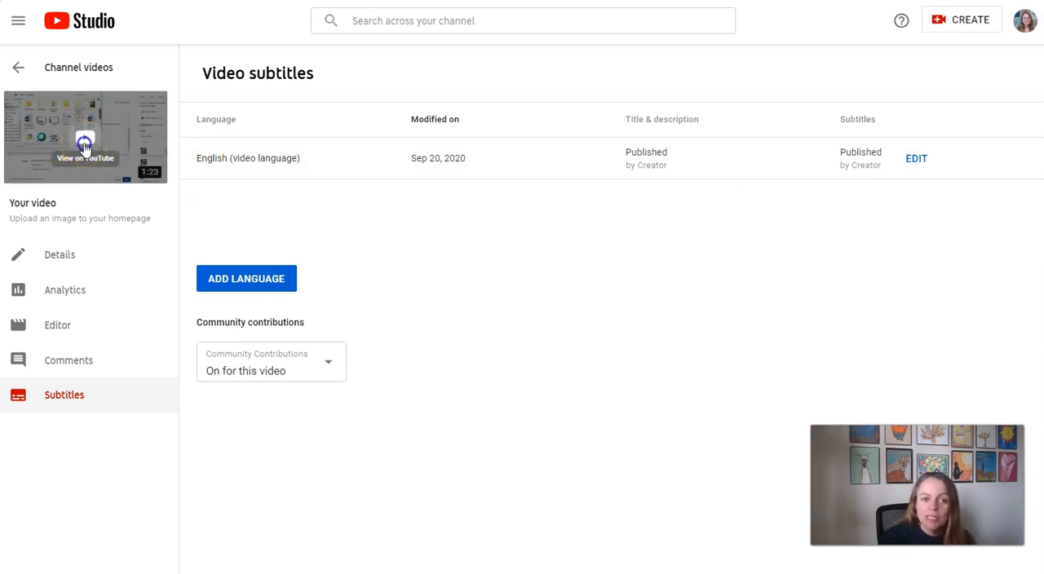
Watch the video on YouTube with the corrected English captions turned on.
{"action": "left_click", "coordinate": [85, 137]}
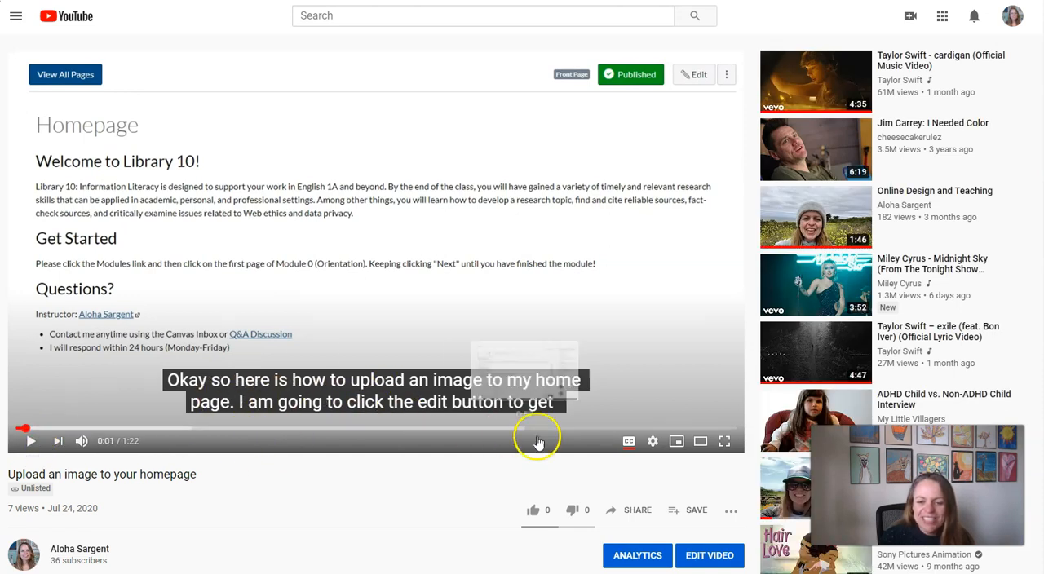
{"action": "mouse_move", "coordinate": [628, 441]}
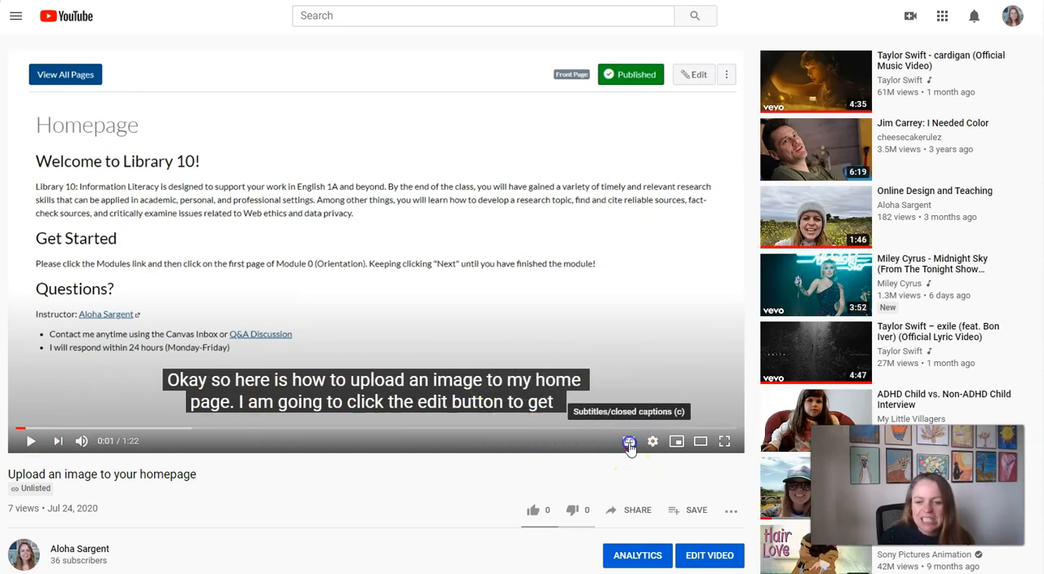
{"action": "left_click", "coordinate": [629, 441]}
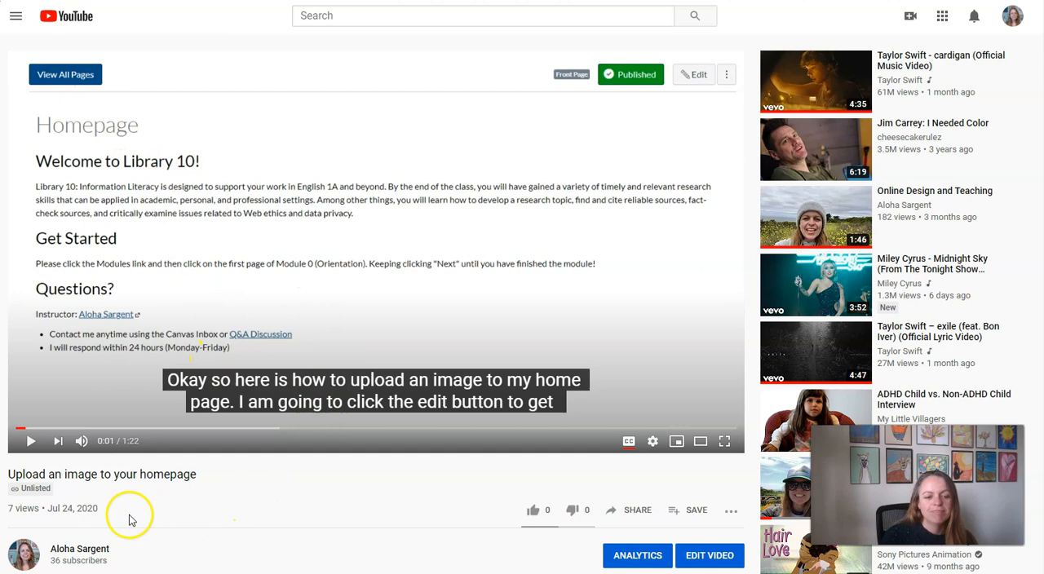
{"action": "mouse_move", "coordinate": [115, 532]}
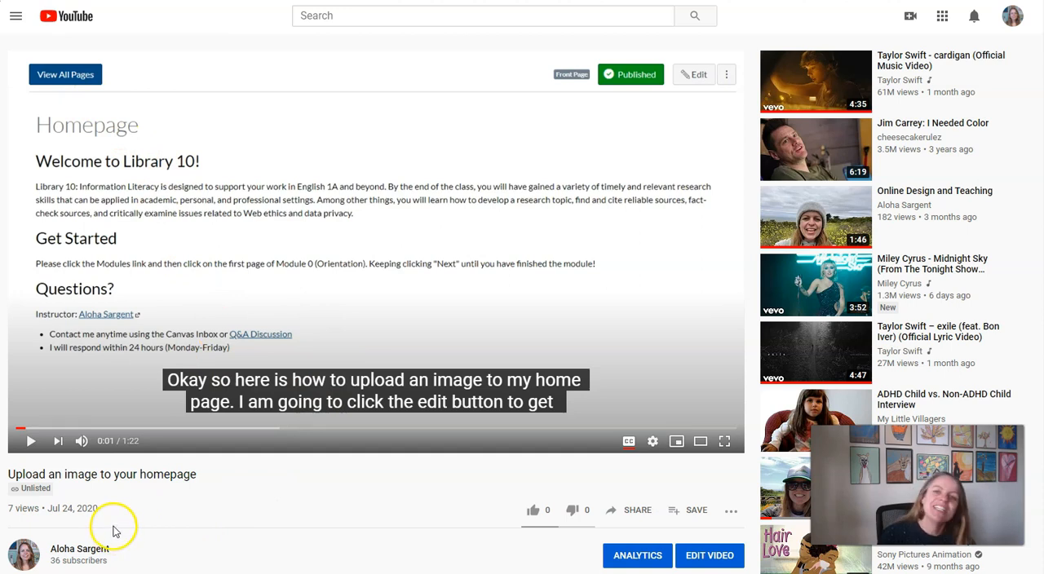